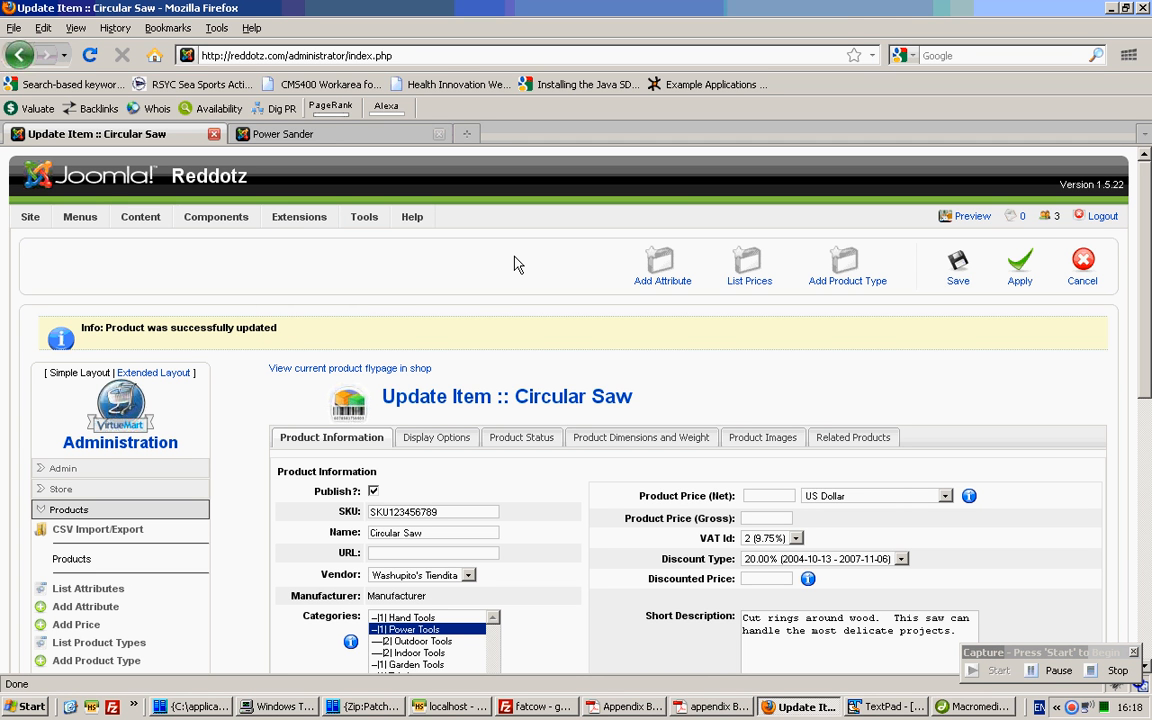
mouse_move(459, 265)
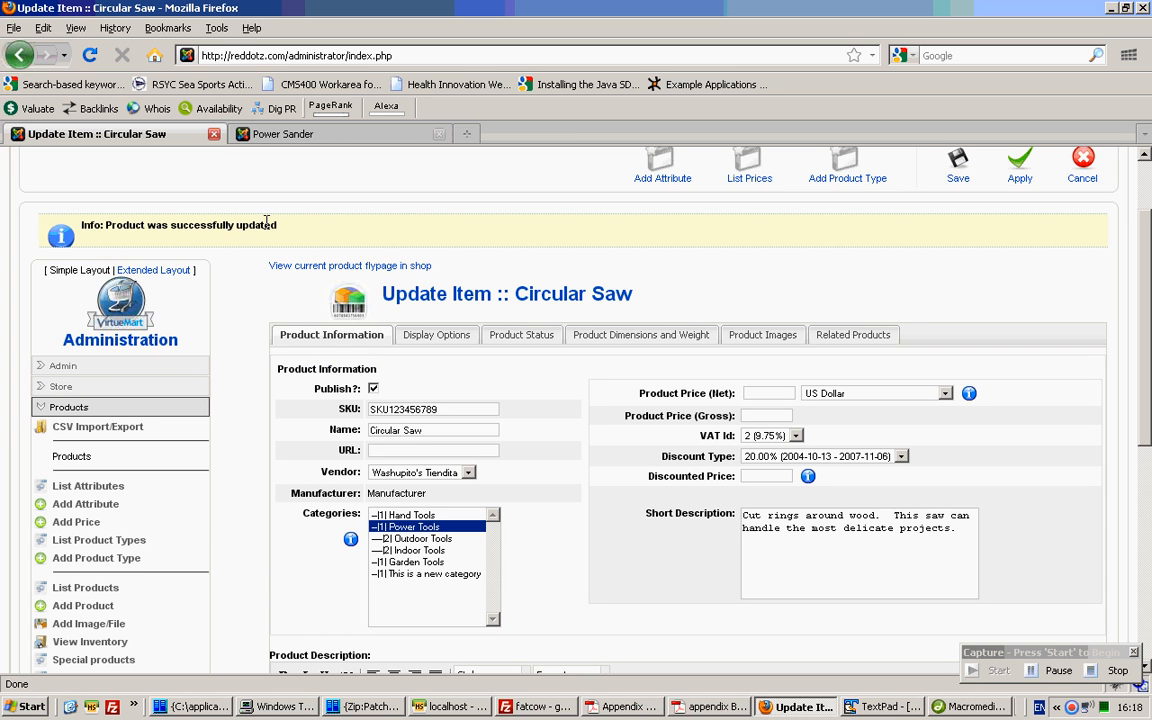
- List all orders and open pending order 00000001's details in a new tab
scroll("down", 3)
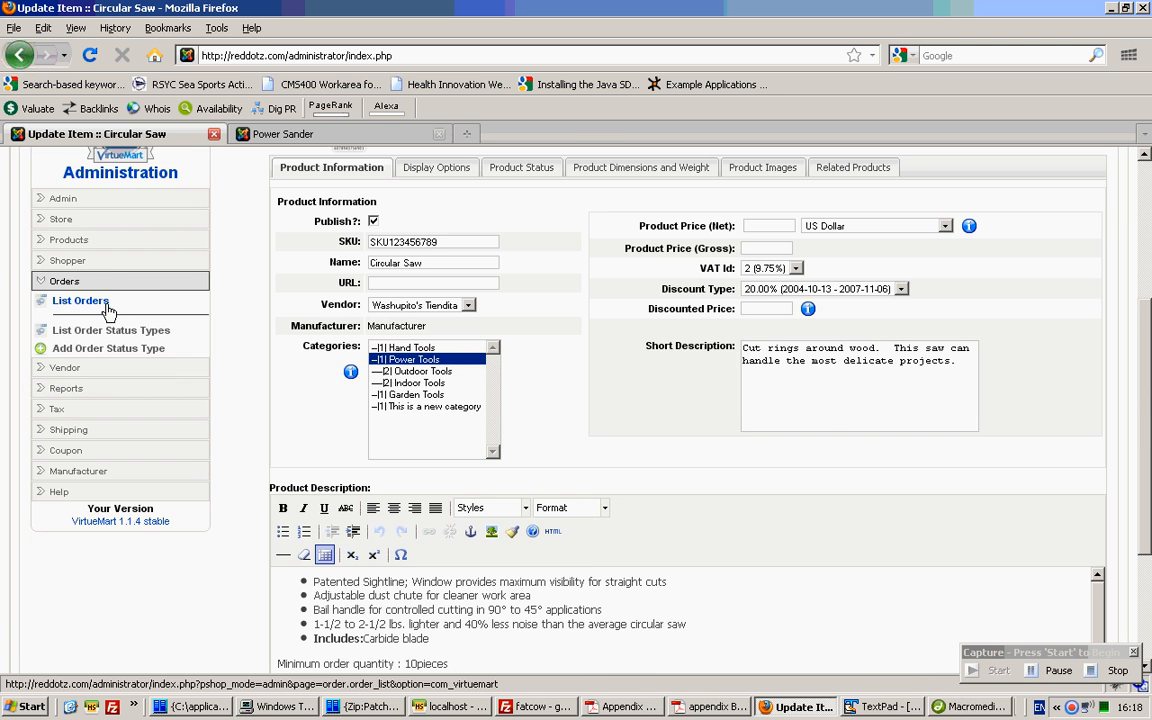
left_click(81, 300)
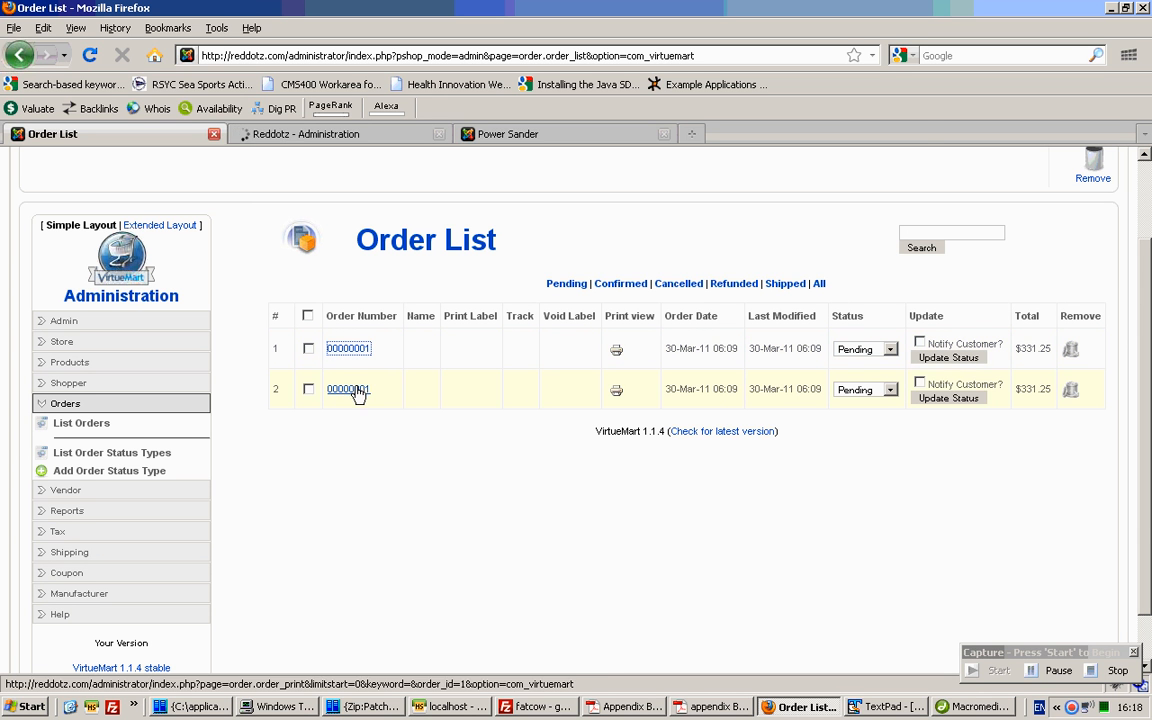
left_click(348, 389)
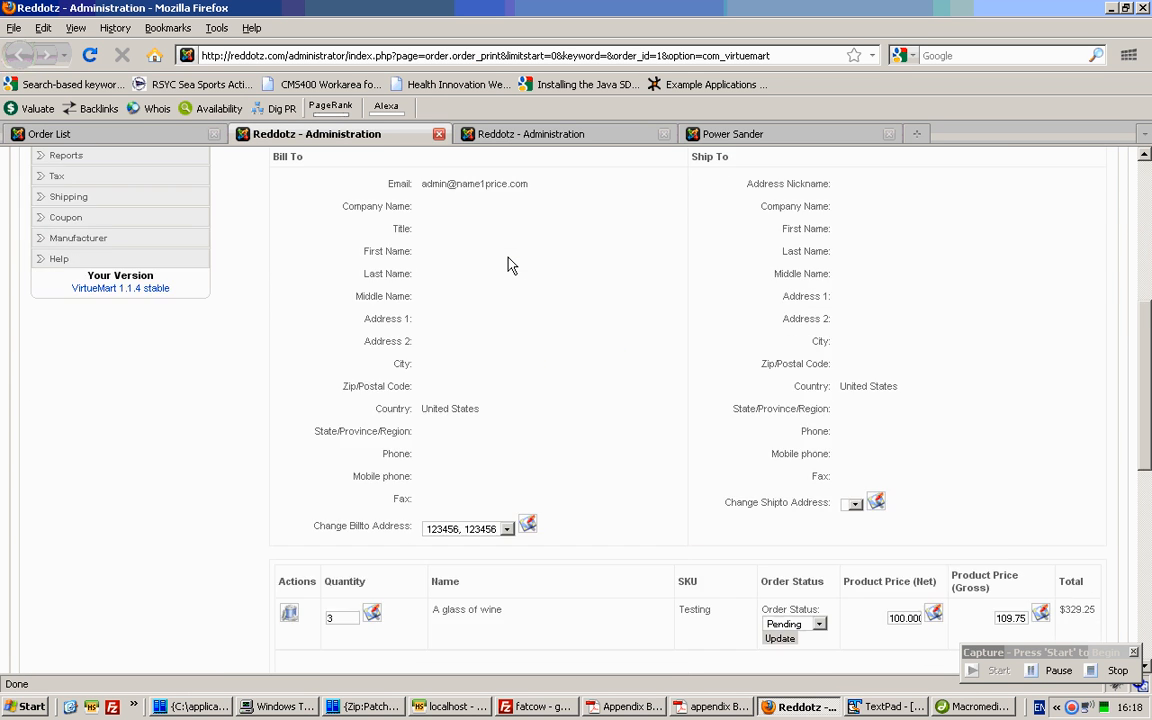
scroll("down", 3)
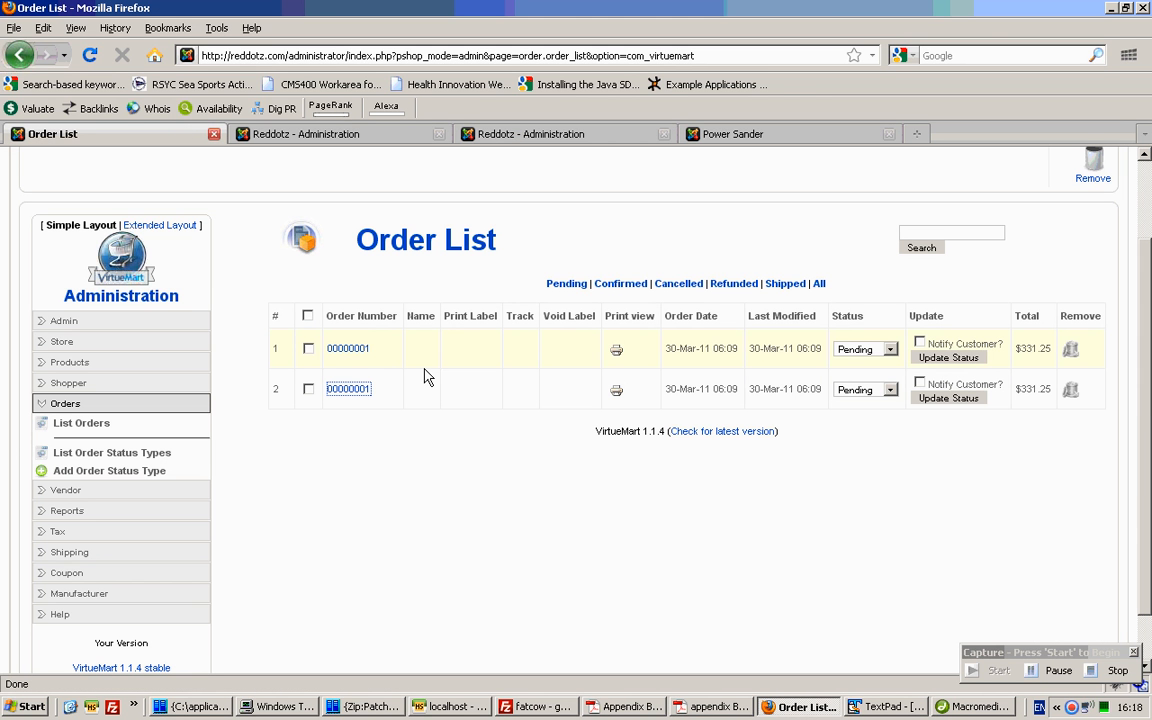
mouse_move(720, 418)
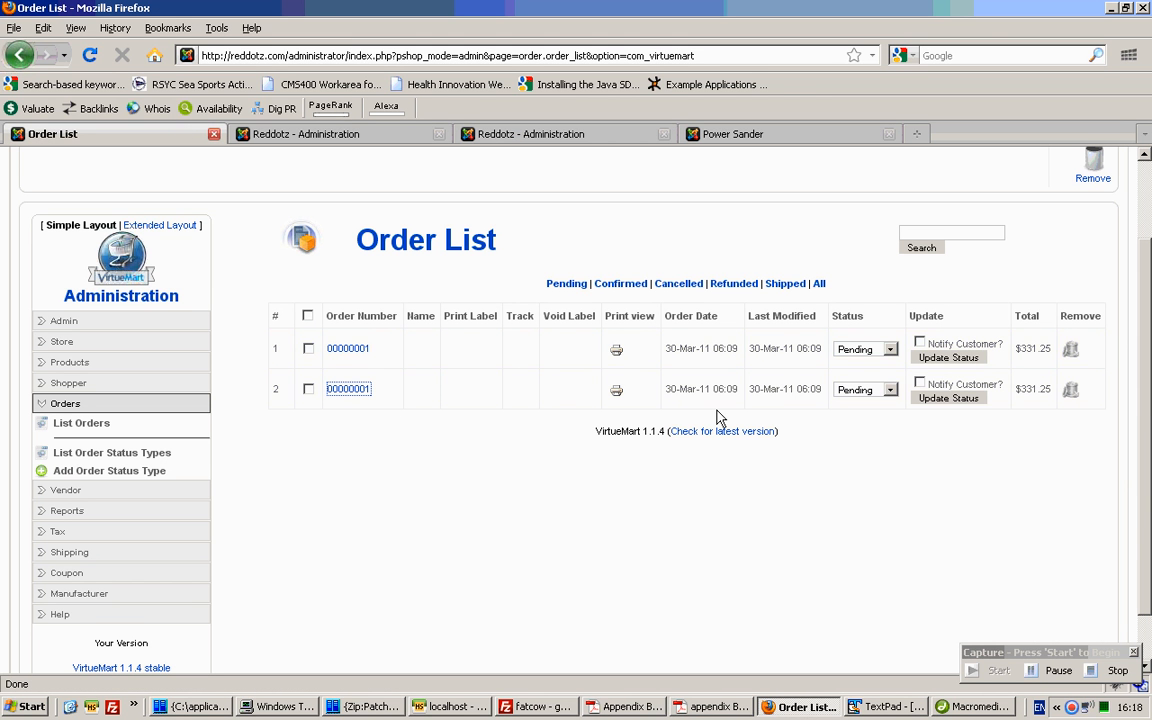
mouse_move(481, 440)
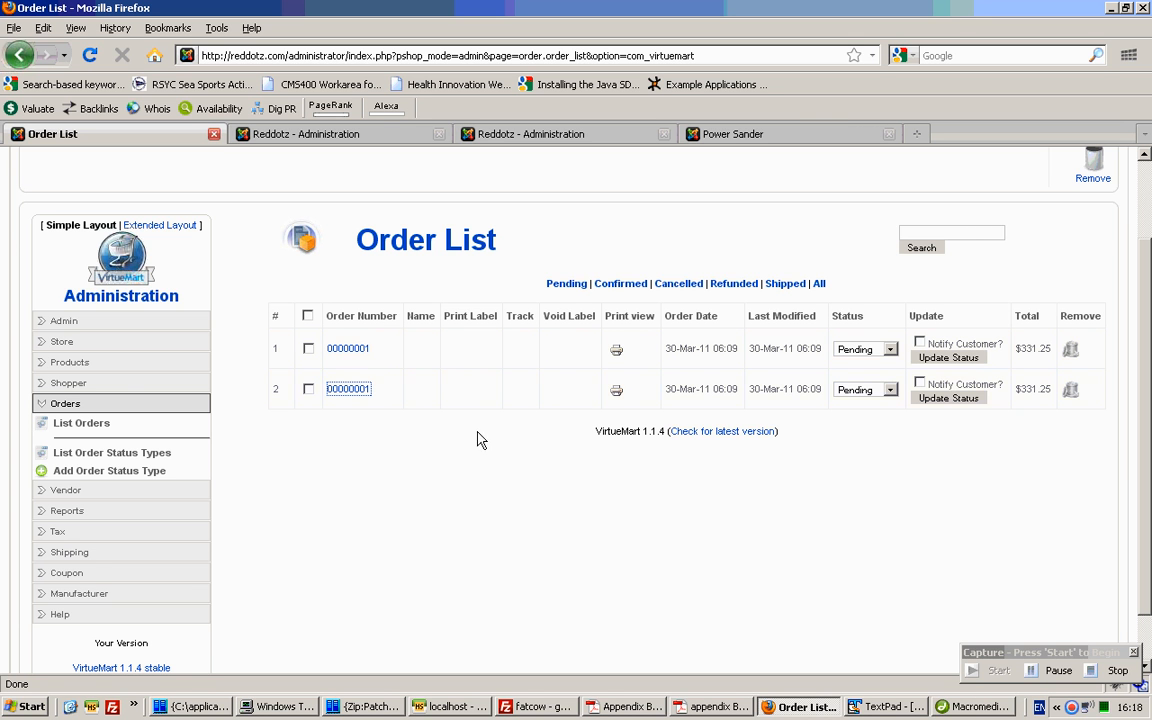
mouse_move(668, 420)
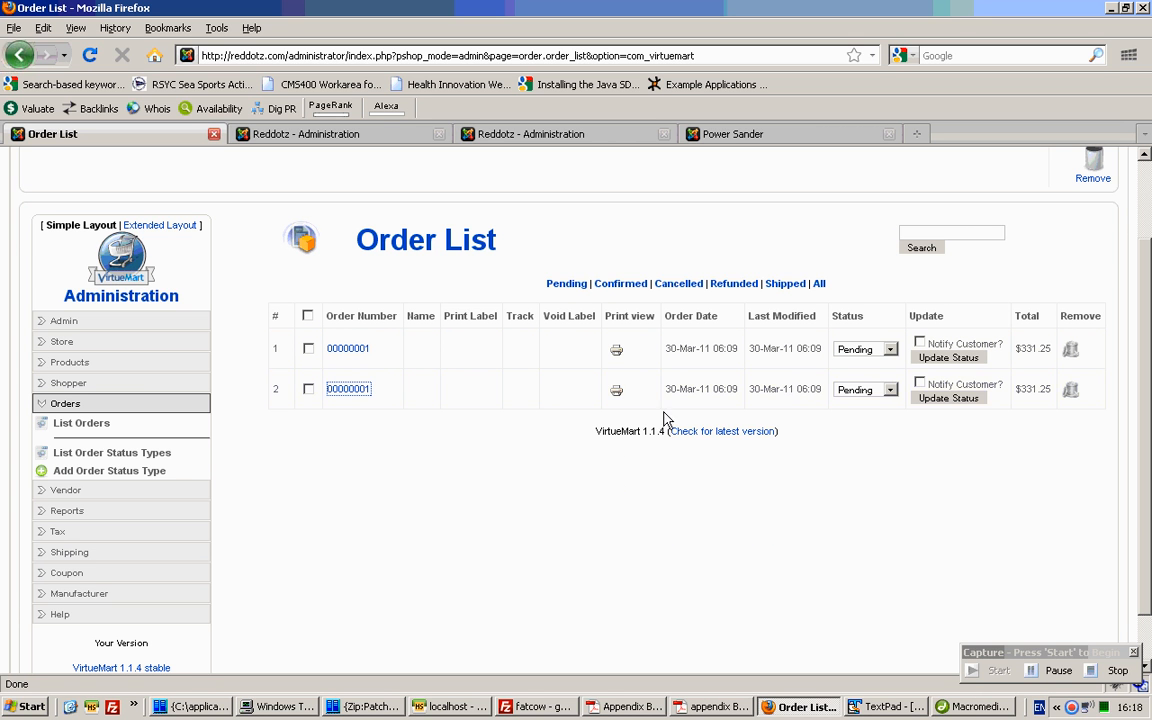
mouse_move(884, 398)
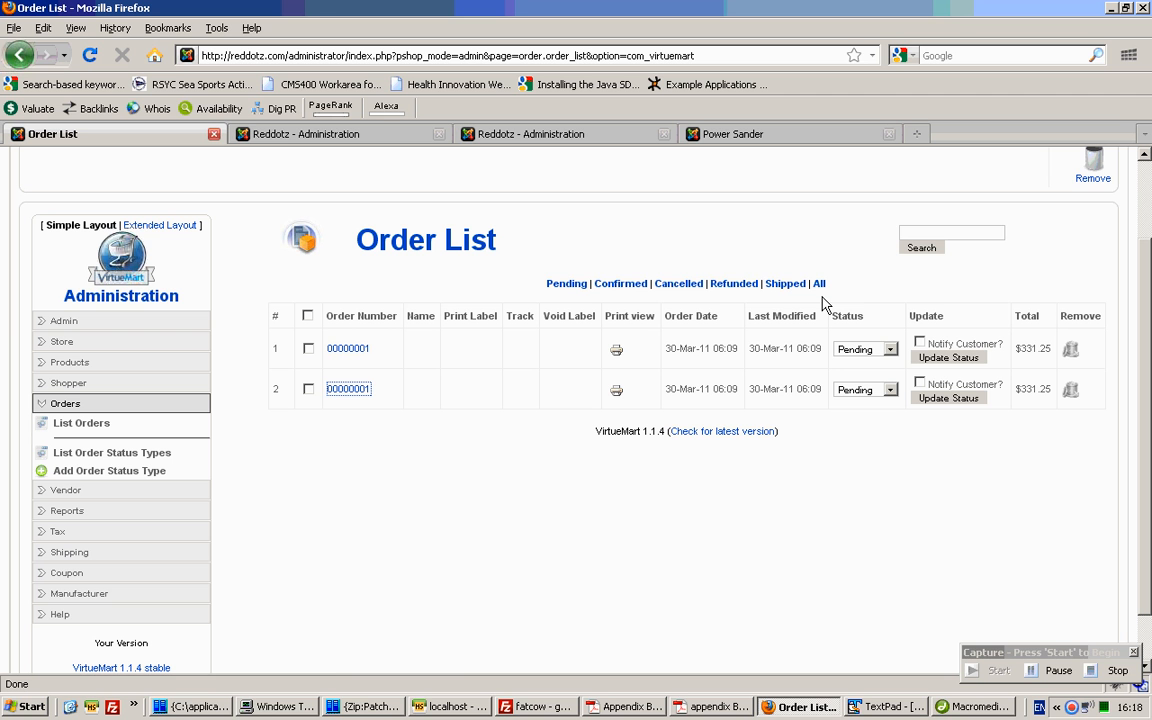
mouse_move(760, 283)
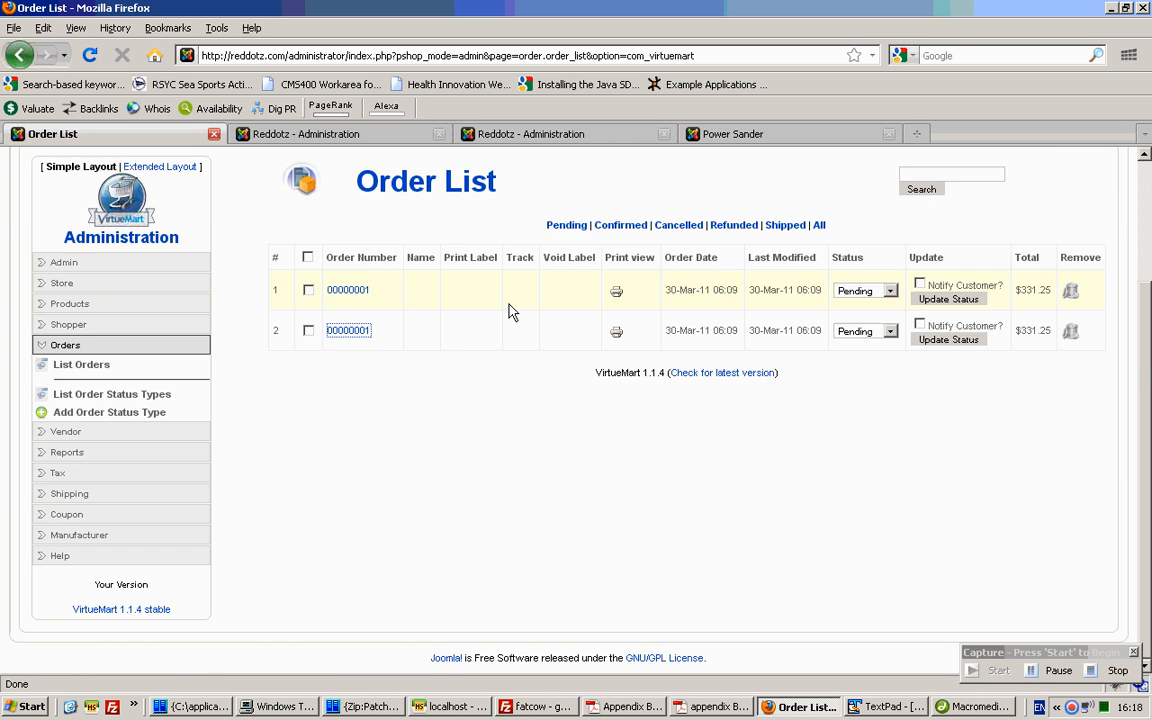
- Switch to order 00000001's detail tab: three glasses of wine, $29.43 tax, $331.25 total
left_click(540, 133)
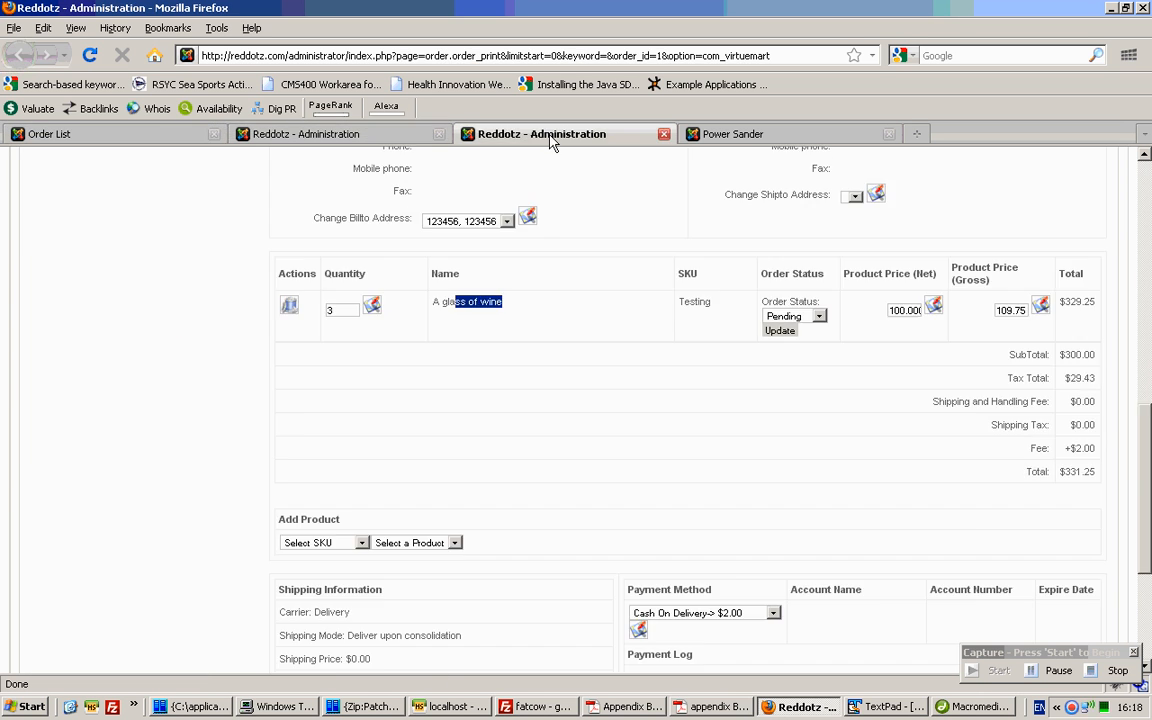